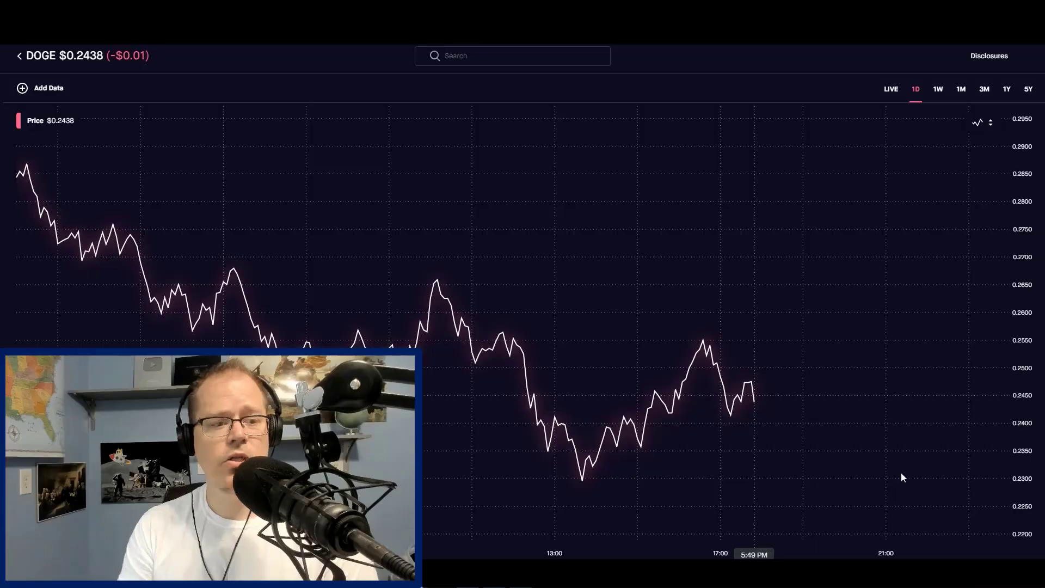
mouse_move(4, 277)
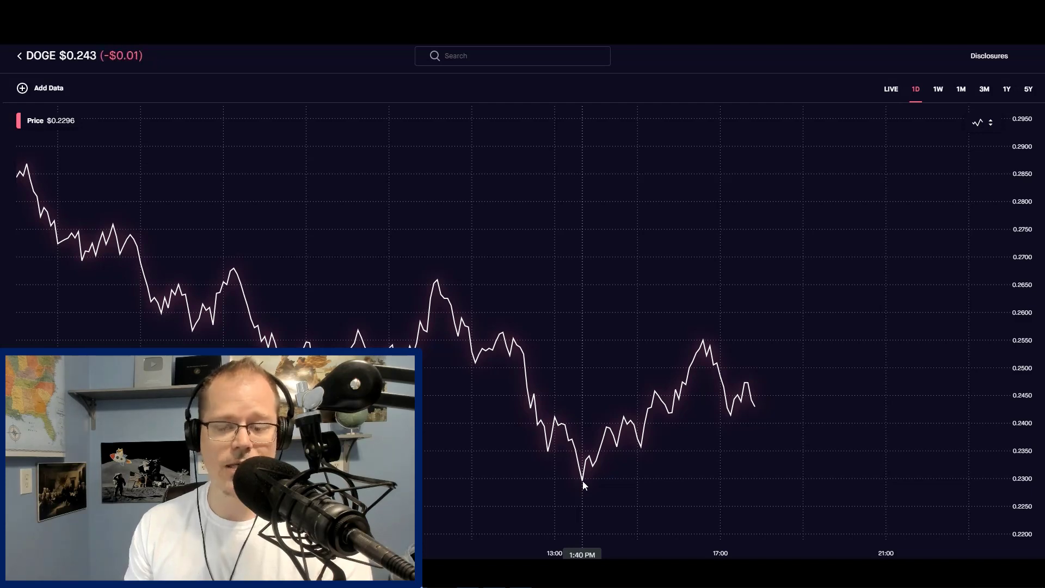
mouse_move(598, 485)
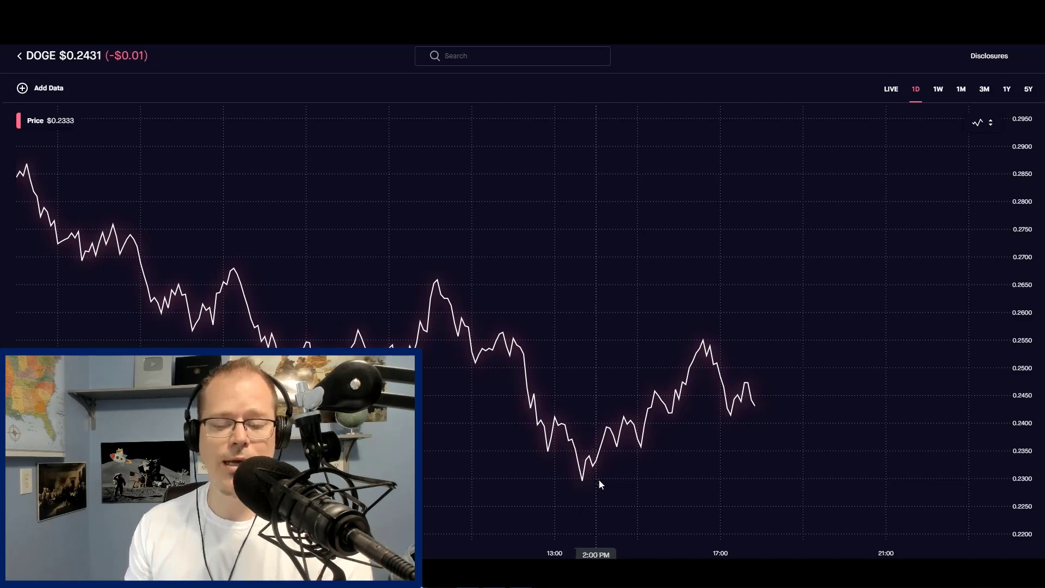
mouse_move(831, 452)
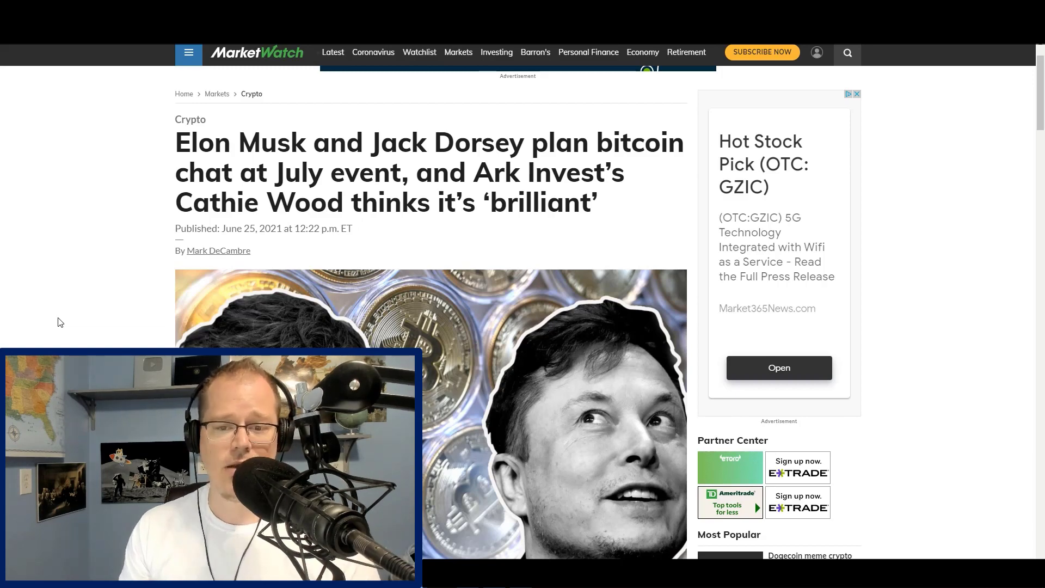
Skim the MarketWatch Musk–Dorsey piece, briefly selecting its opening sentence about Bitcoin bulls
scroll("down", 3)
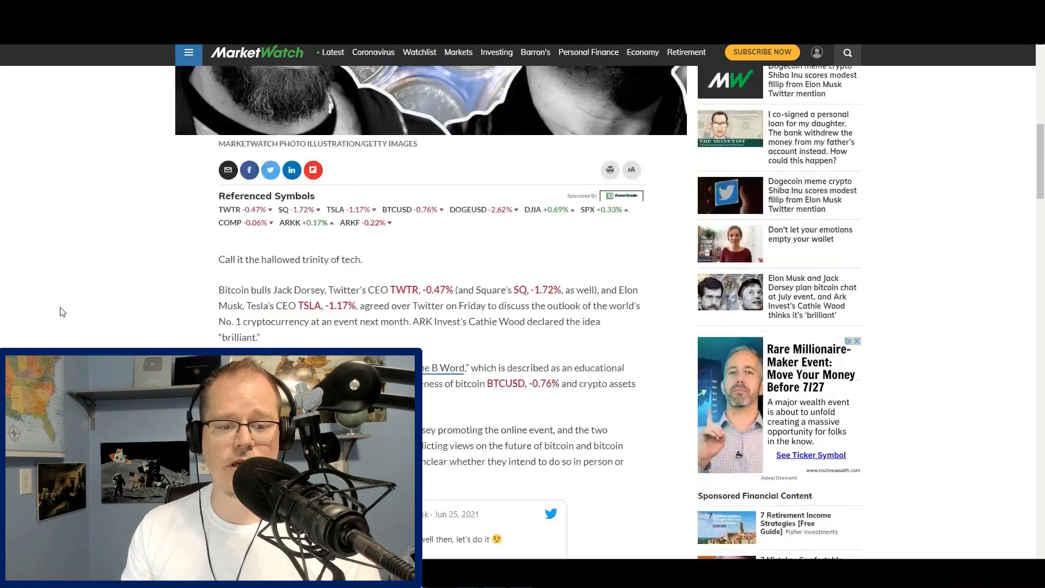
scroll("down", 3)
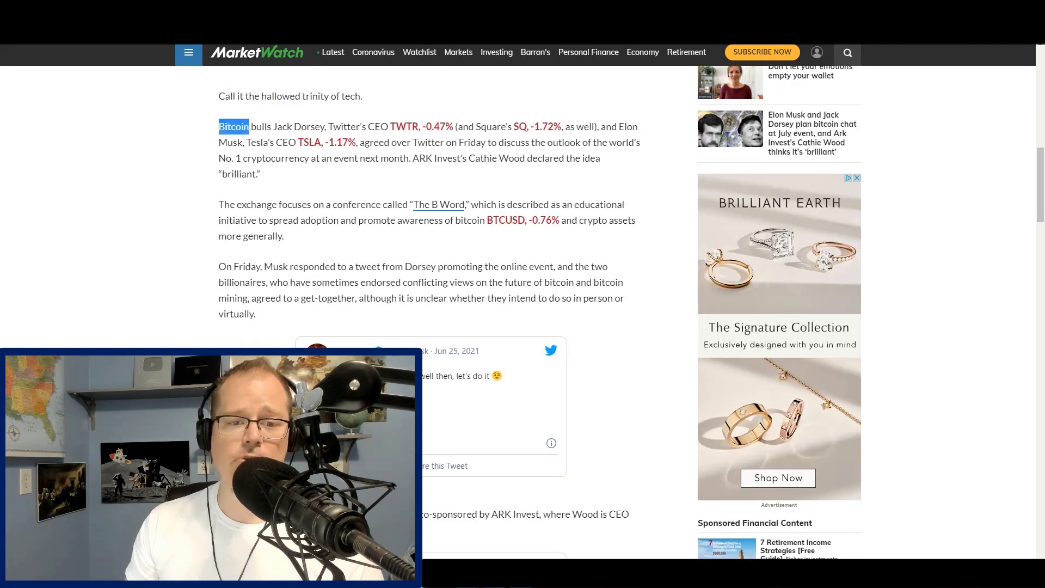
left_click_drag(233, 127, 460, 127)
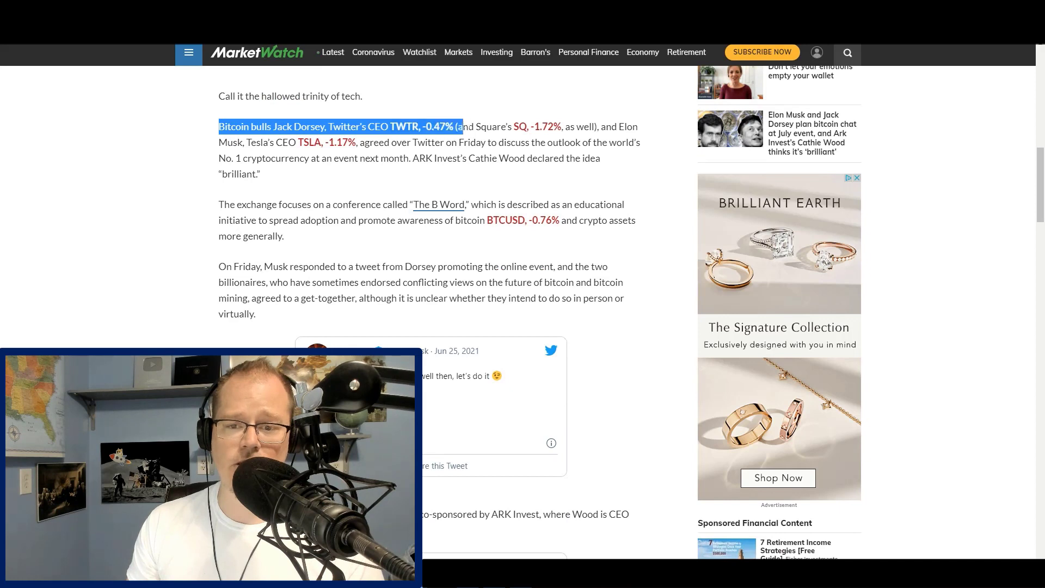
left_click(260, 142)
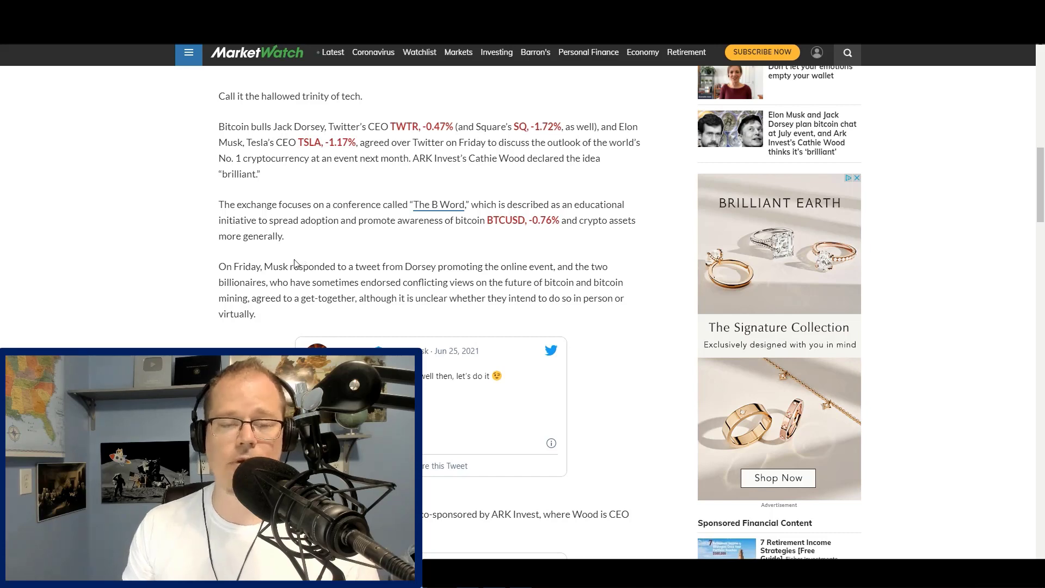
scroll("down", 3)
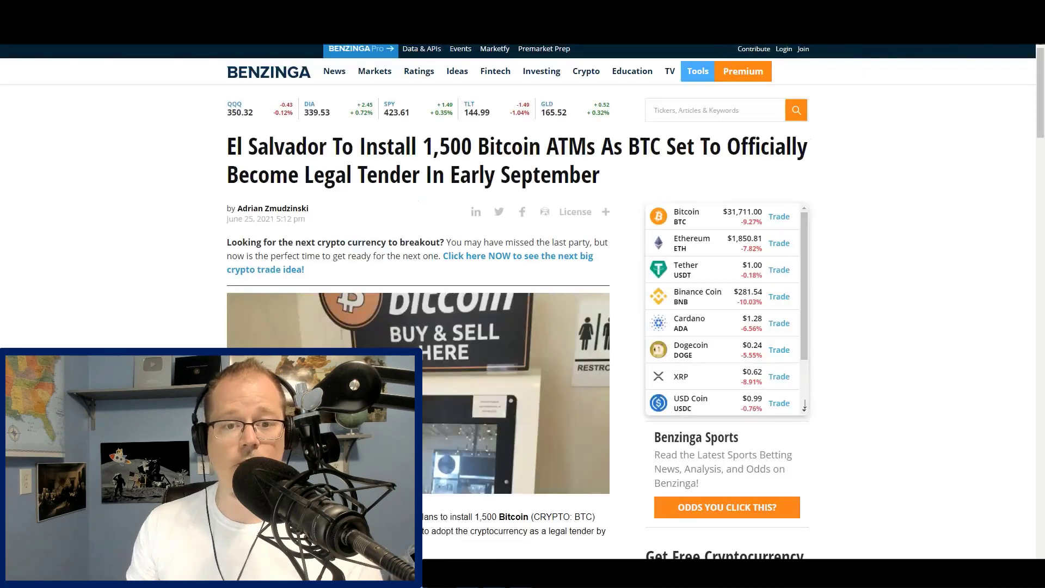
Scroll the Galaxy Digital $70,000 Bitcoin article down to the summer FUD quote
scroll("down", 3)
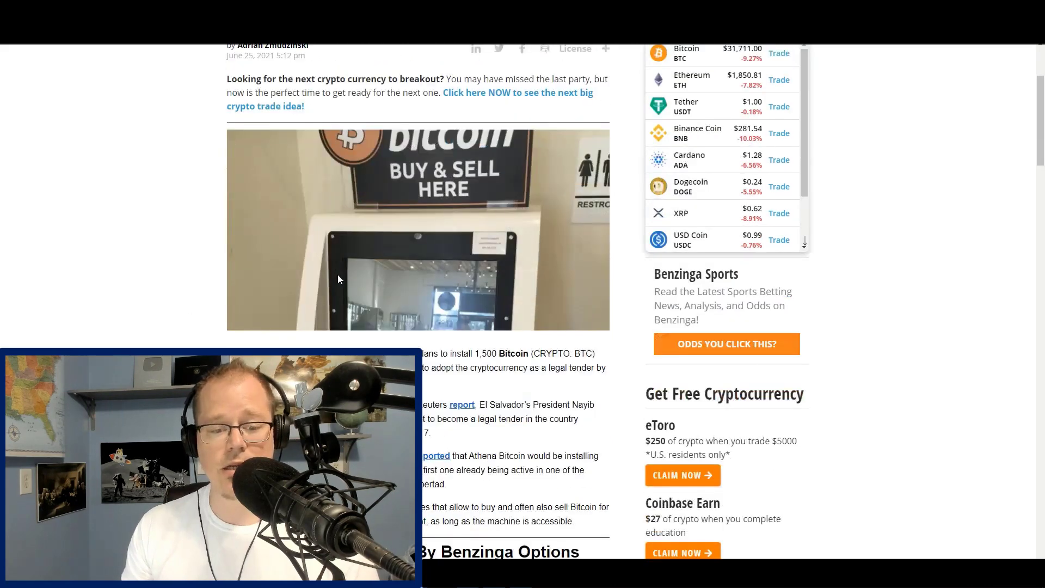
scroll("down", 3)
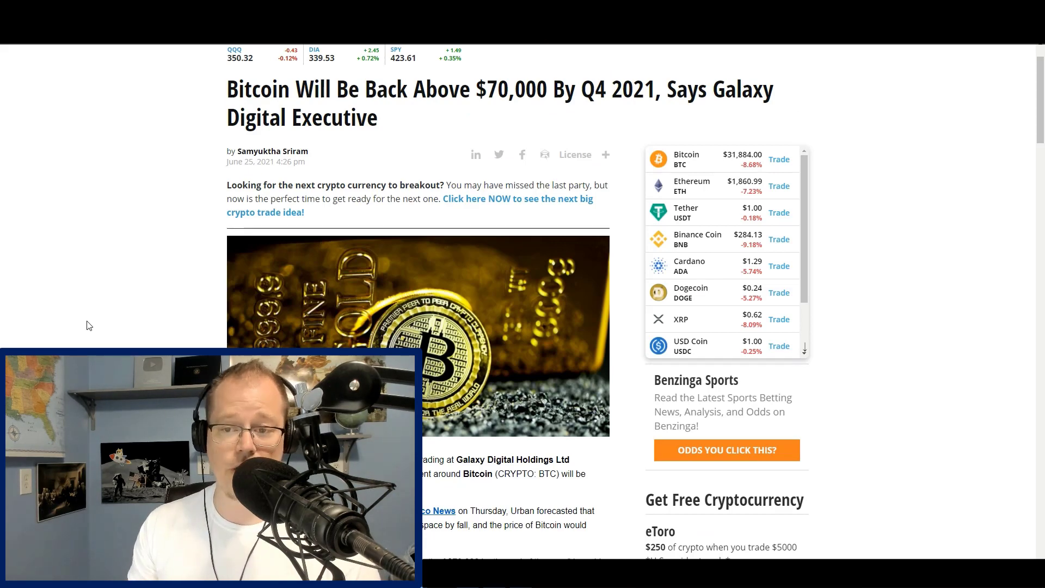
scroll("down", 3)
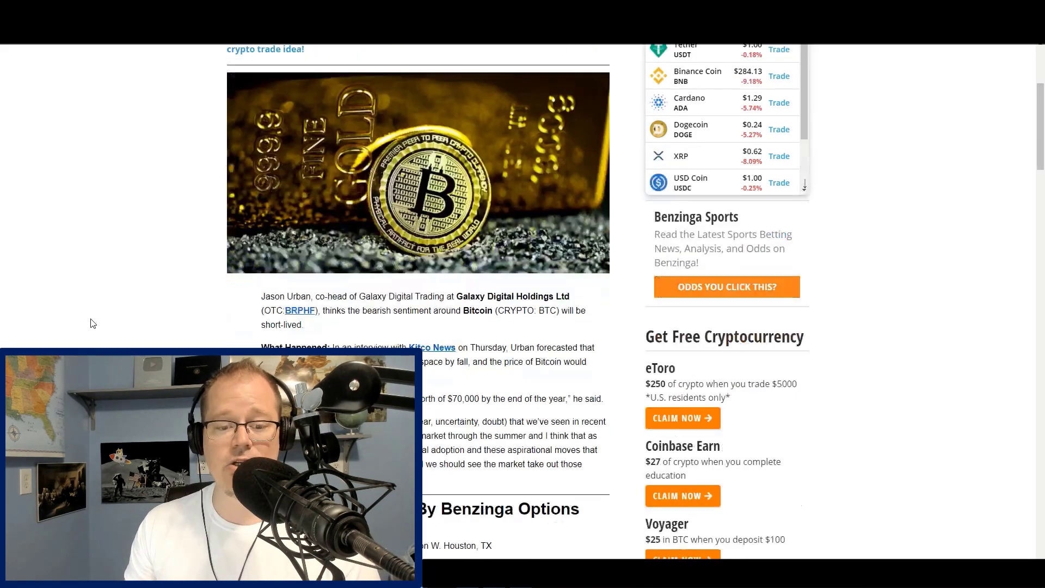
scroll("down", 3)
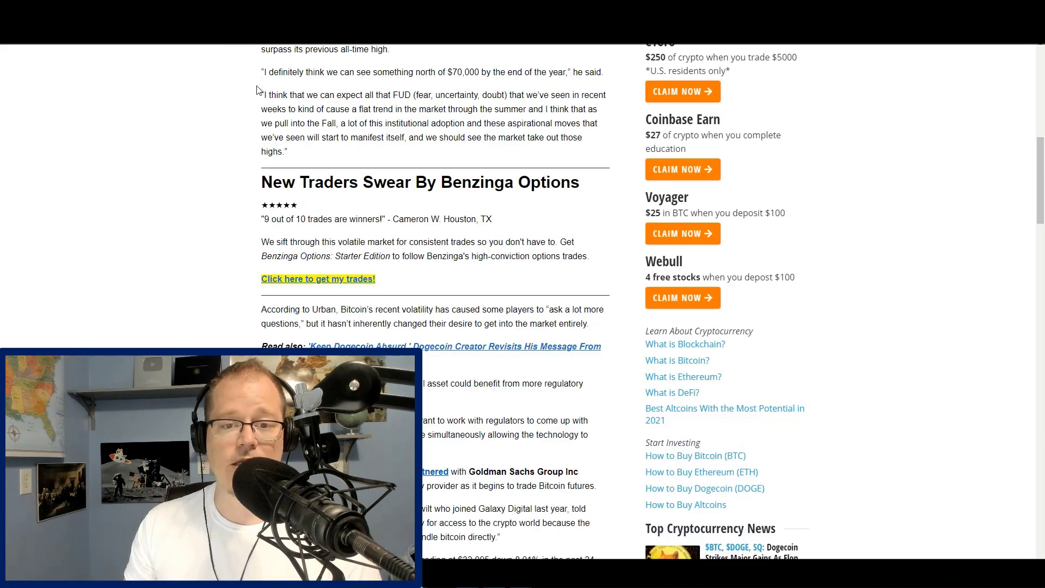
Select the quote expecting FUD and a flat summer market before new highs
left_click_drag(261, 94, 431, 109)
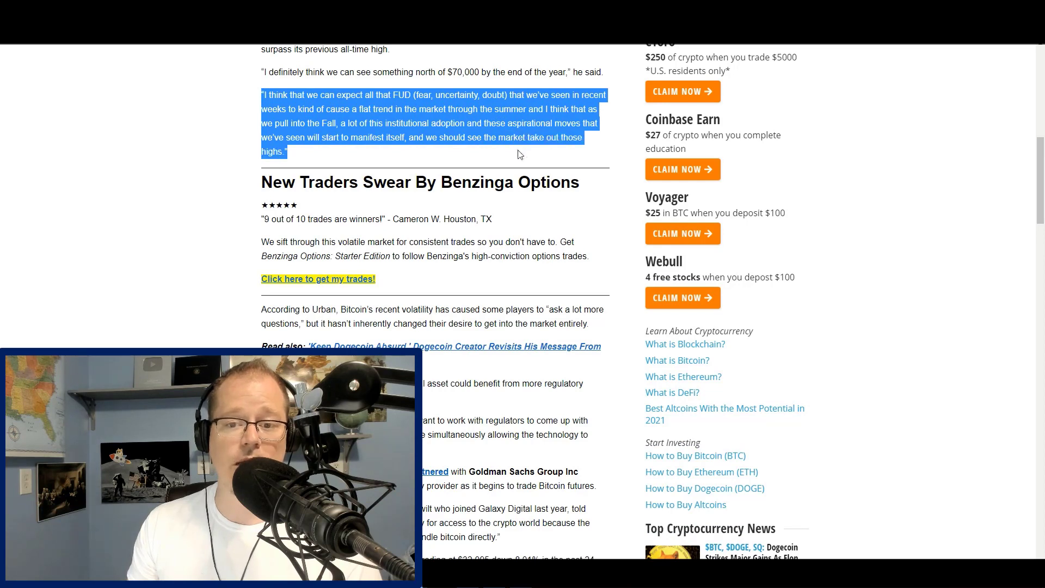
mouse_move(195, 218)
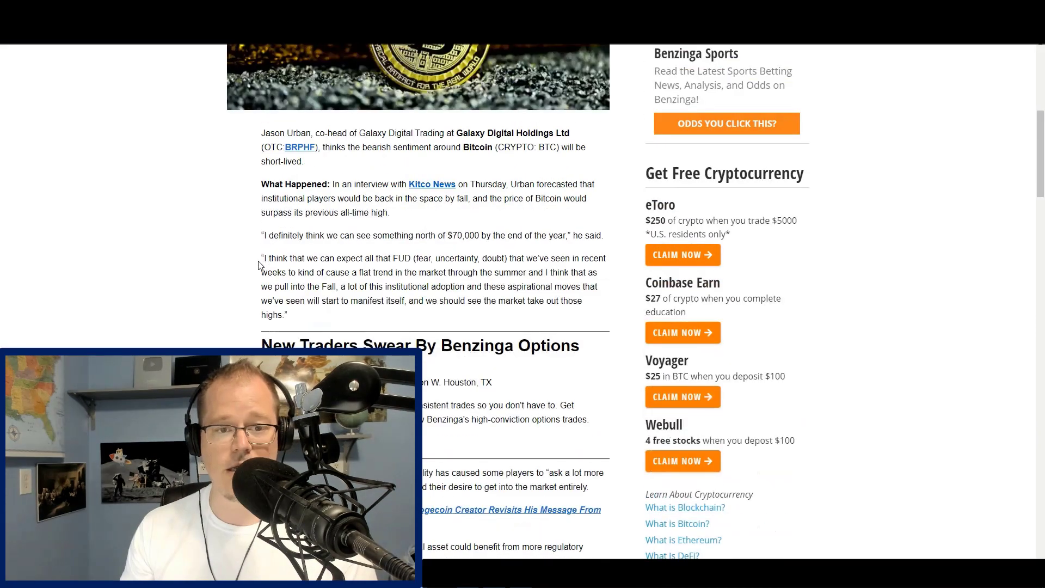
Scroll down and select the quote on smart crypto players working with regulators
scroll("down", 3)
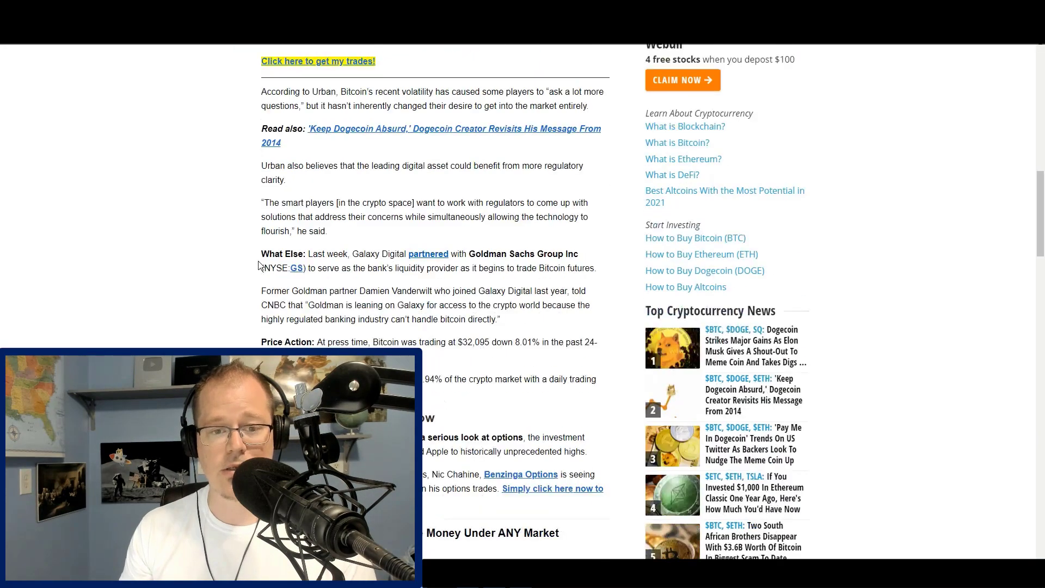
scroll("down", 3)
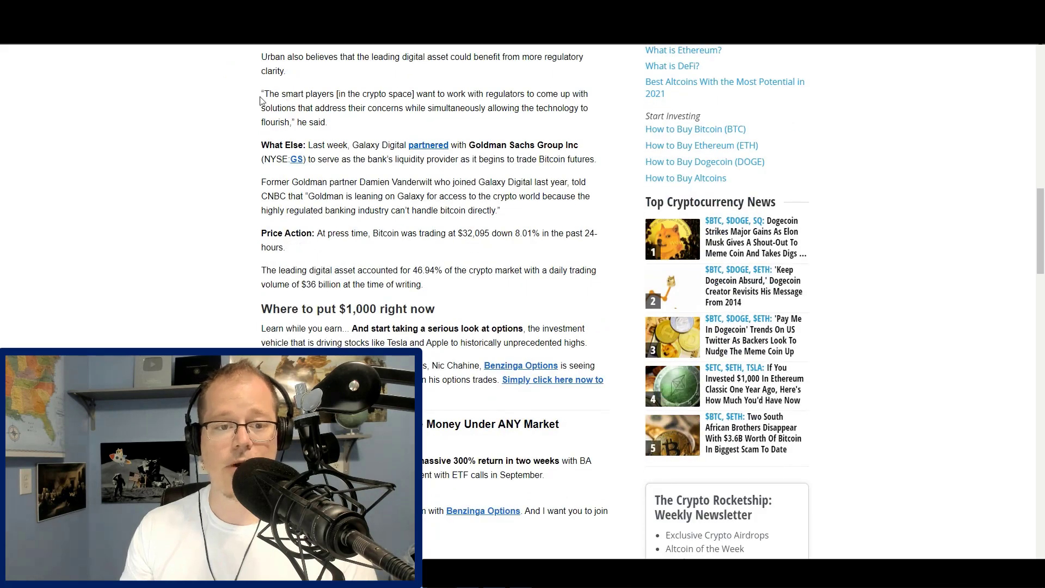
left_click_drag(261, 93, 327, 122)
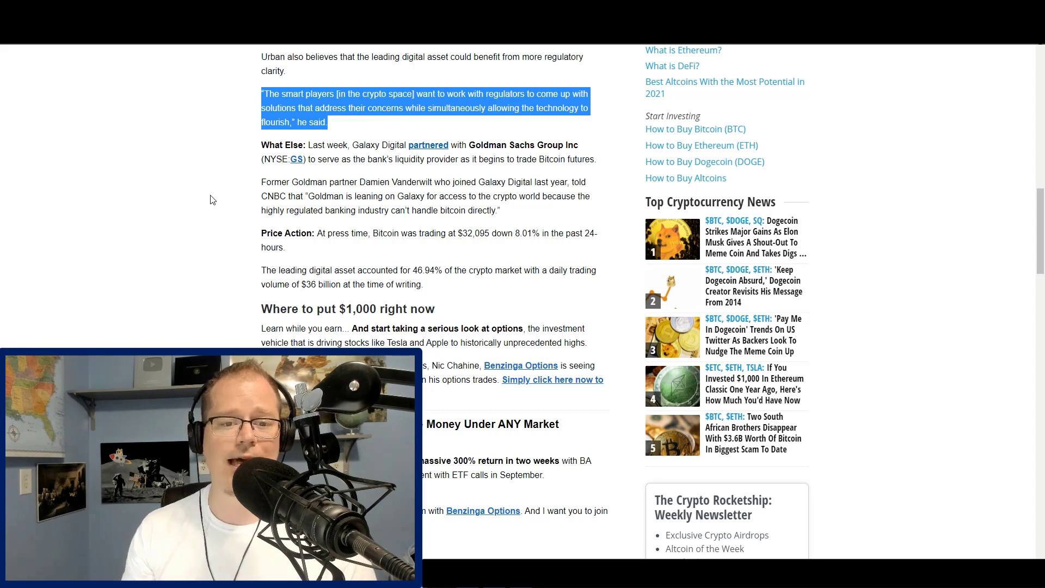
Deselect the regulators quote by clicking an empty spot on the page
left_click(330, 128)
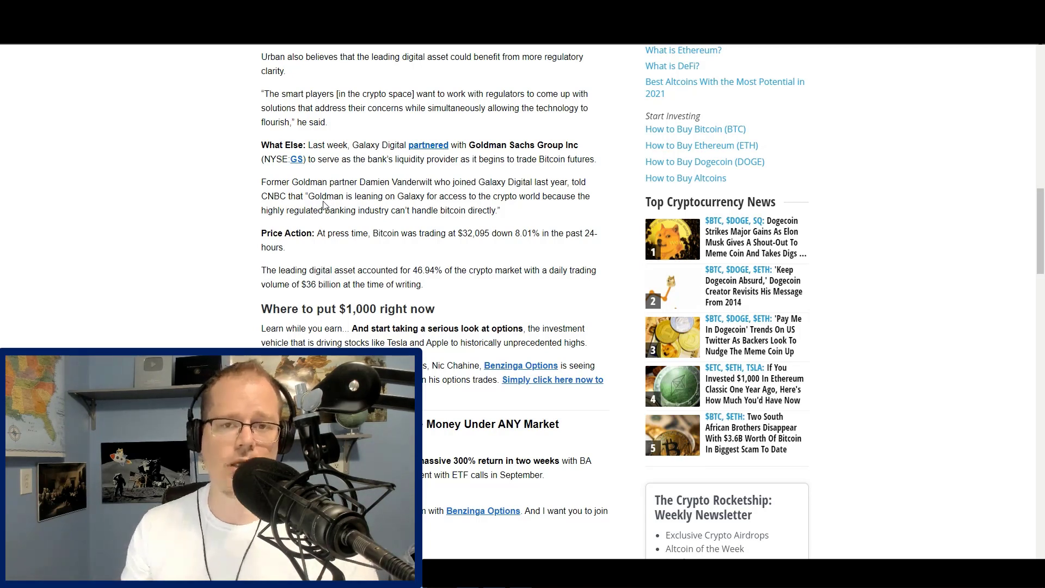
mouse_move(357, 169)
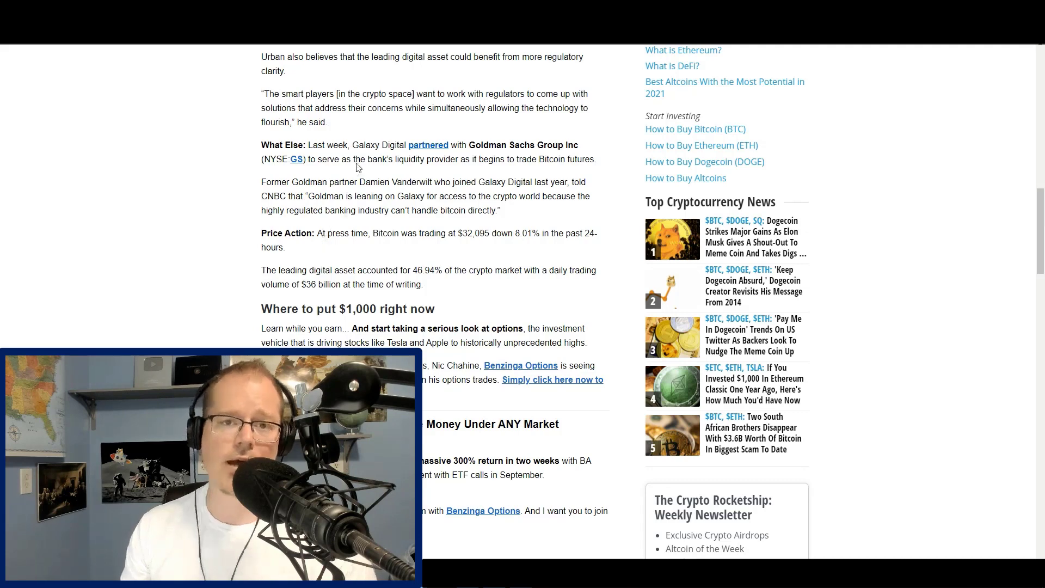
mouse_move(265, 118)
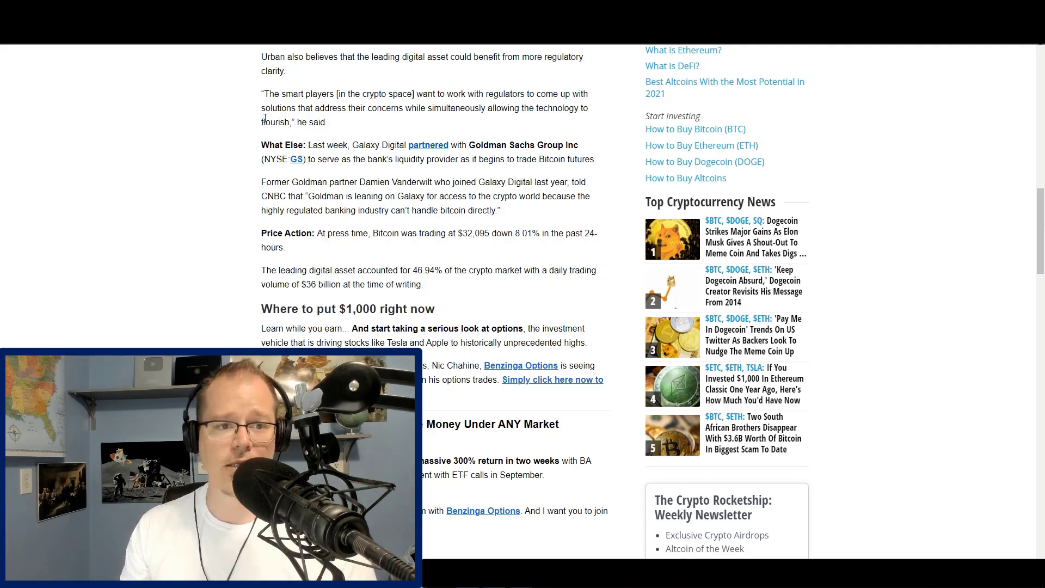